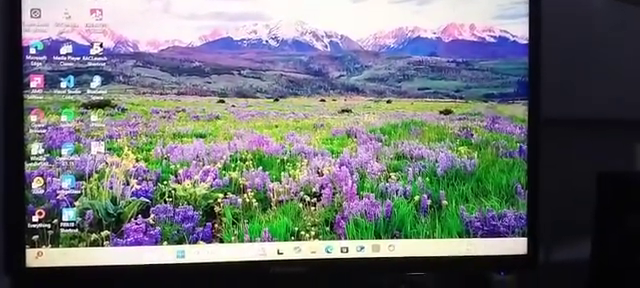
Browse into the NBA 2K23 install folder and its _CommonRedist prerequisites.
left_click(294, 248)
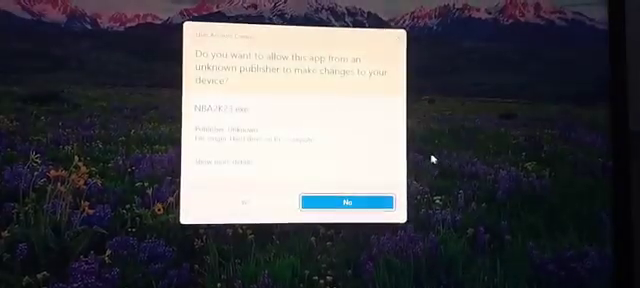
Approve the UAC prompt and launch the NBA2K23 executable from the install folder.
left_click(348, 202)
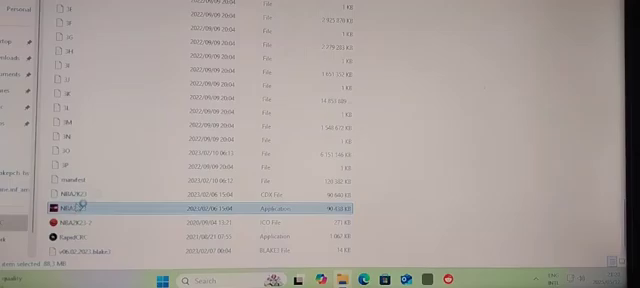
double_click(52, 204)
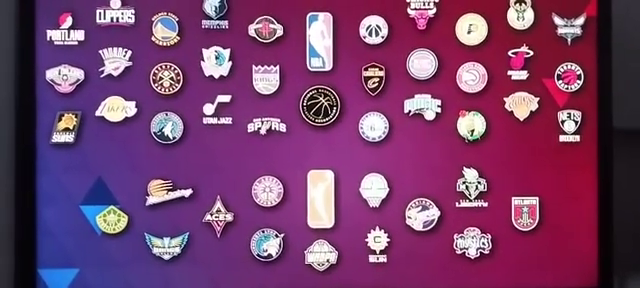